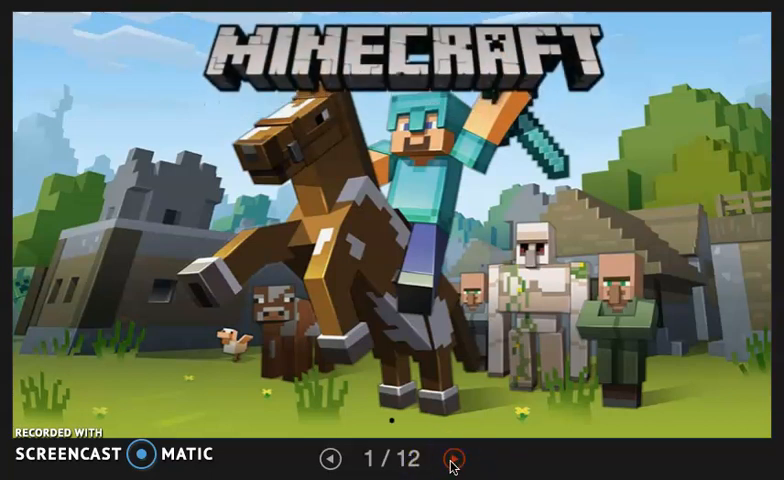
- Advance from the Minecraft title slide to the Re-Cap phonics worksheet slide
left_click(452, 460)
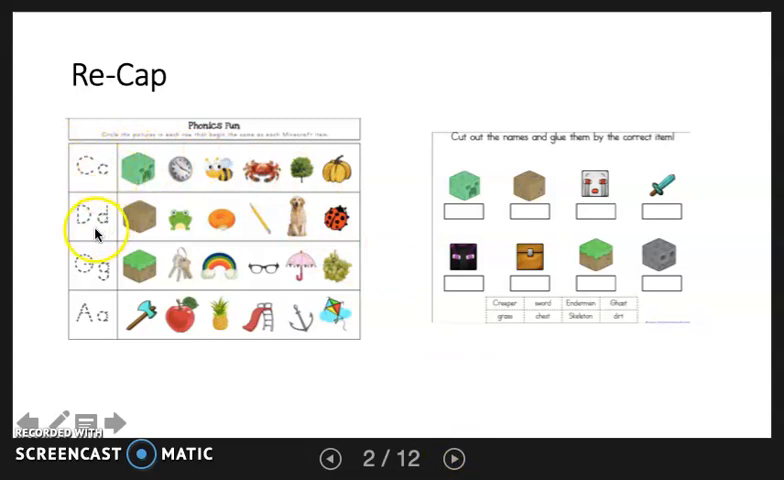
mouse_move(96, 310)
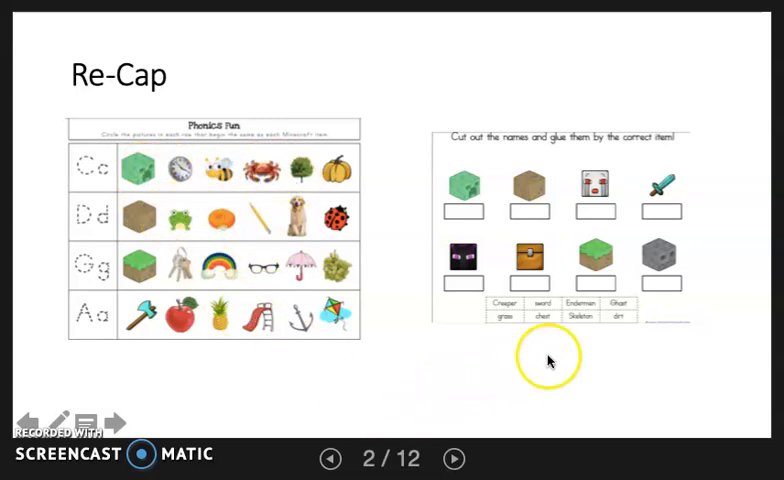
mouse_move(490, 324)
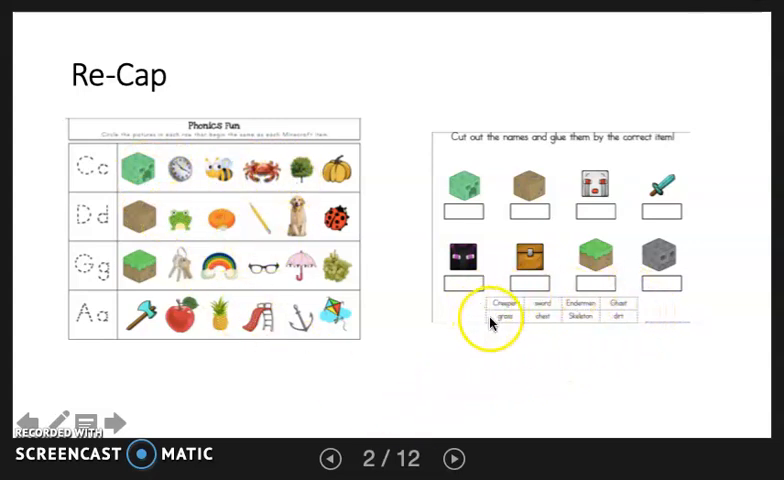
mouse_move(532, 332)
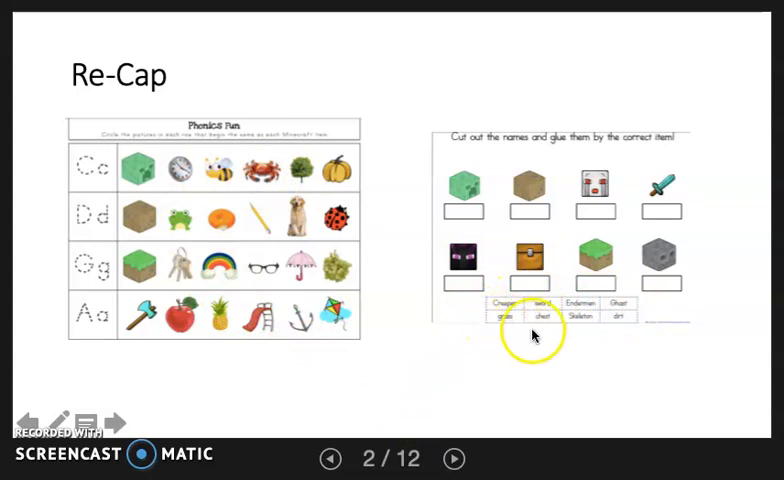
mouse_move(666, 190)
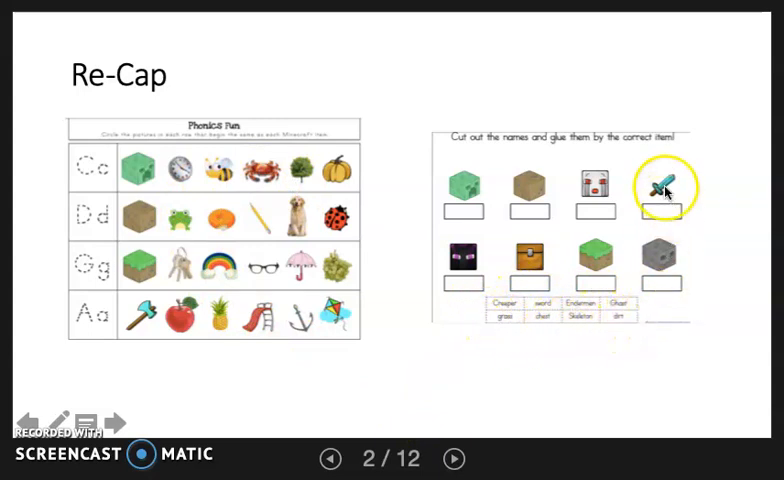
mouse_move(536, 312)
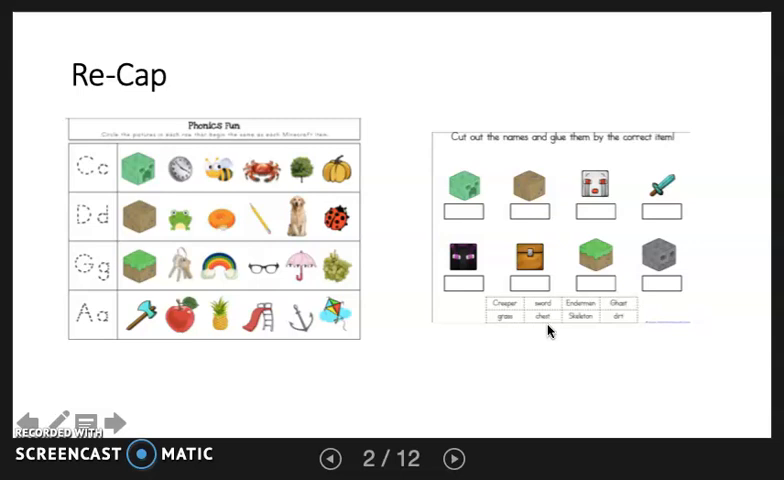
mouse_move(452, 456)
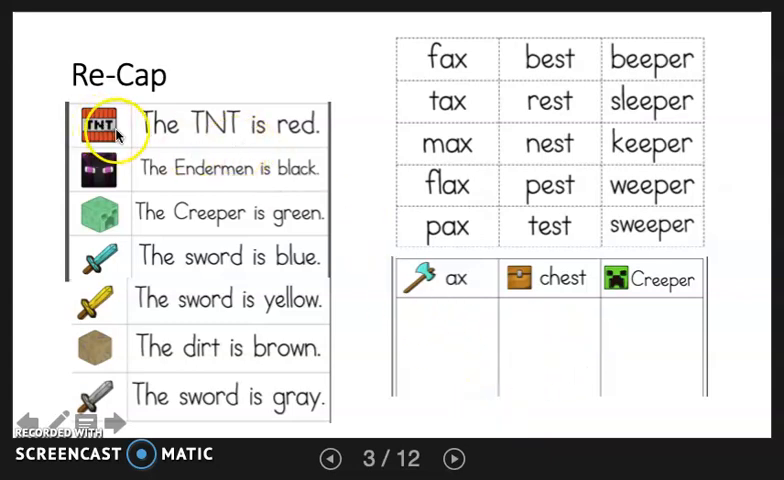
mouse_move(156, 126)
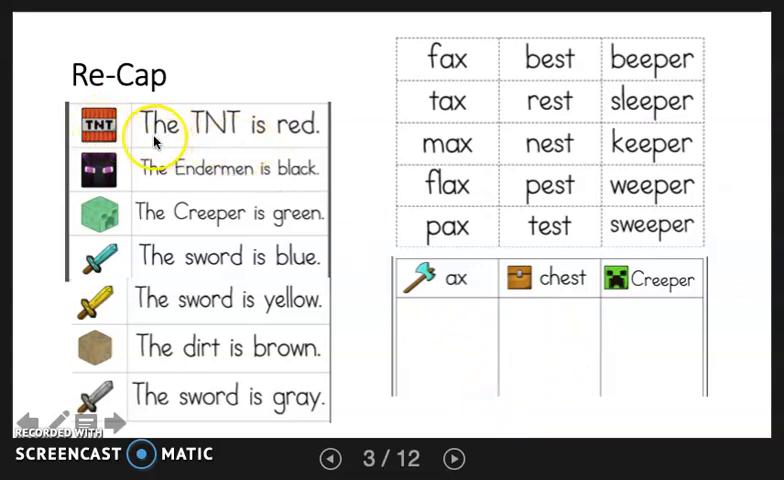
mouse_move(318, 168)
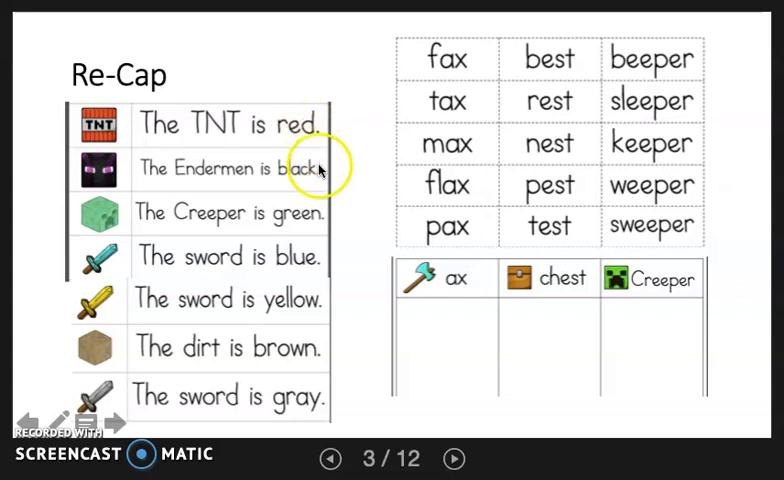
mouse_move(180, 150)
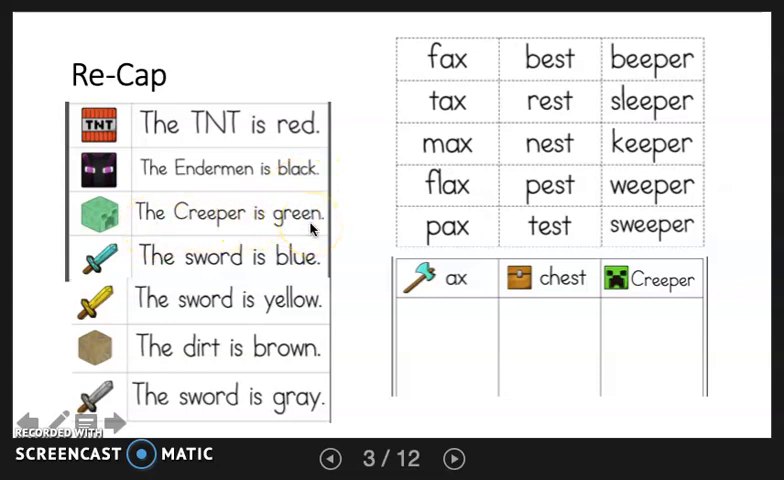
mouse_move(350, 148)
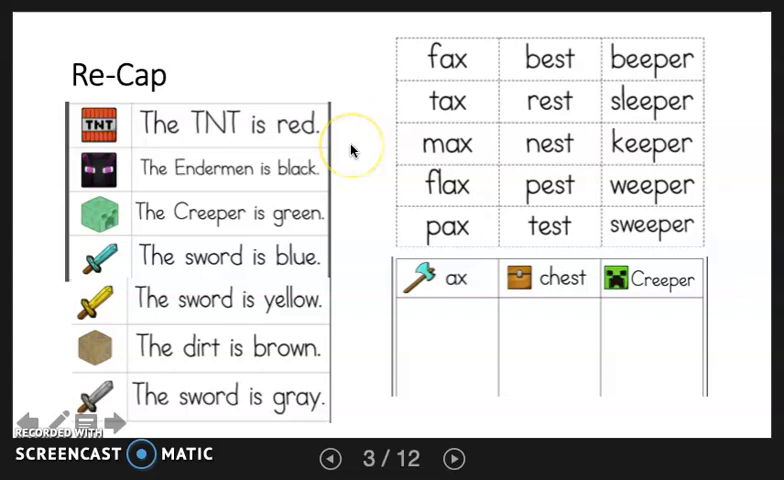
mouse_move(450, 320)
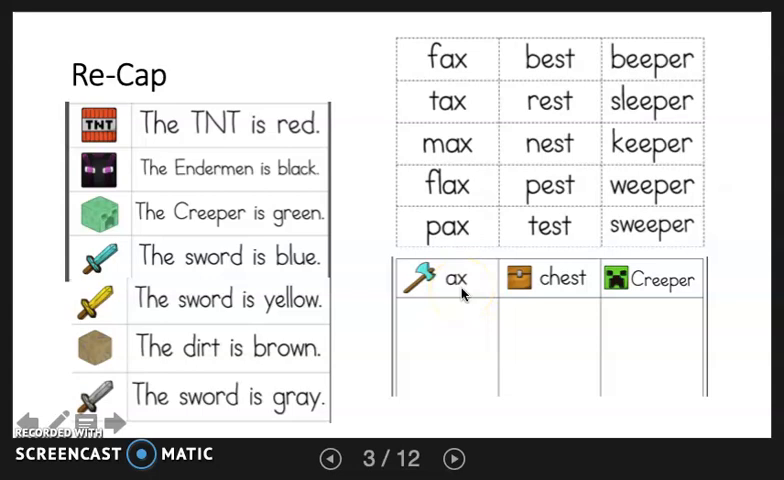
mouse_move(582, 296)
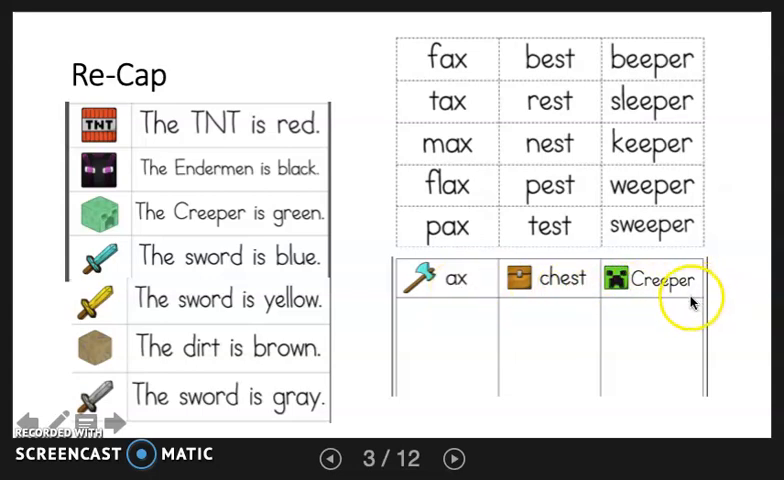
mouse_move(496, 40)
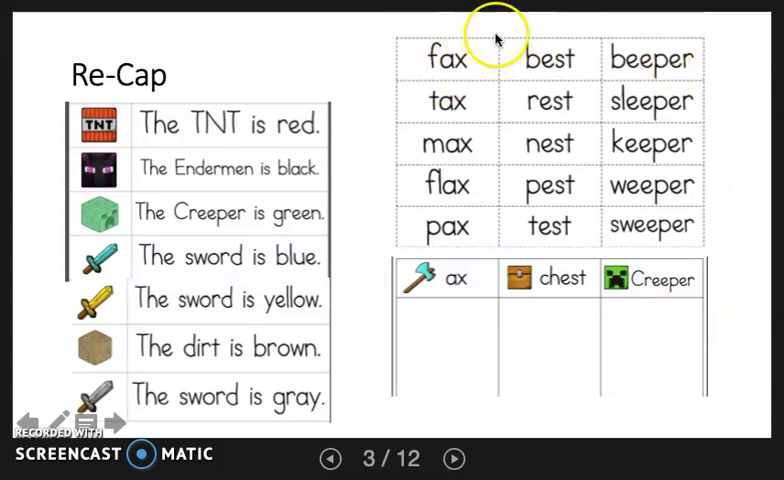
mouse_move(684, 196)
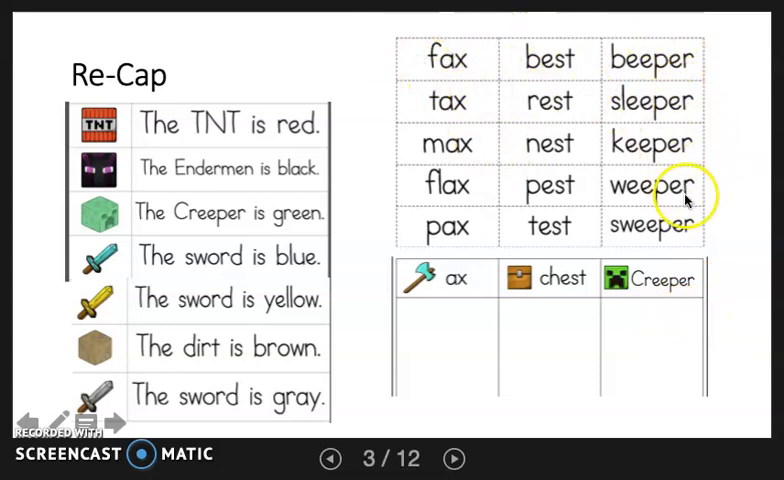
mouse_move(656, 328)
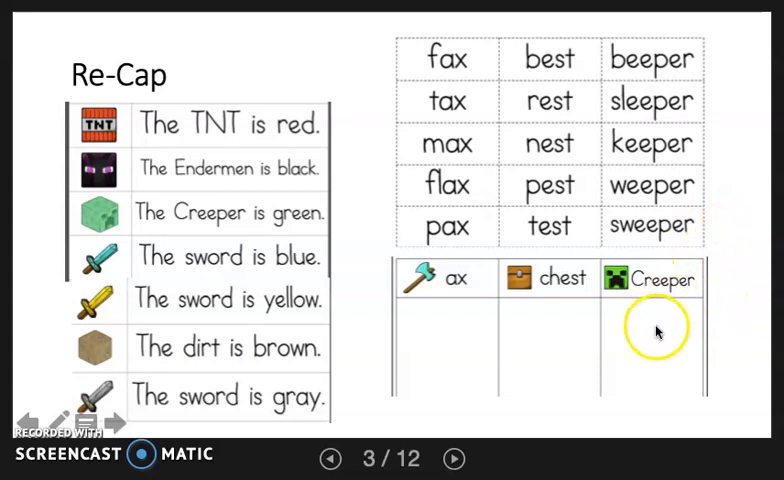
mouse_move(448, 322)
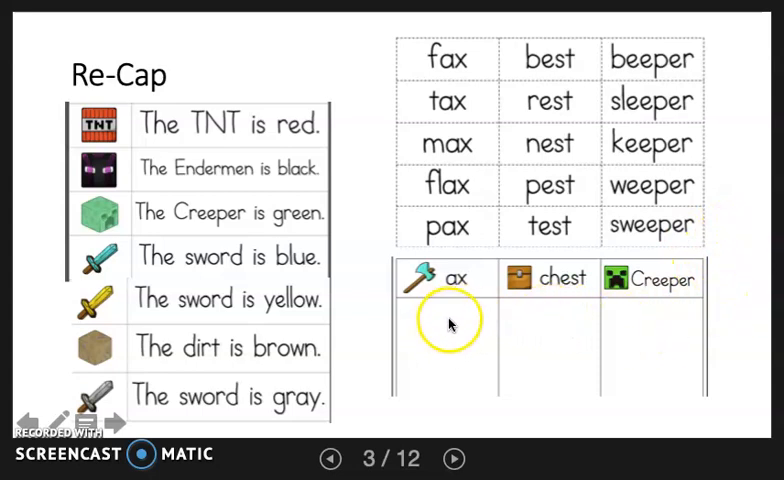
mouse_move(644, 340)
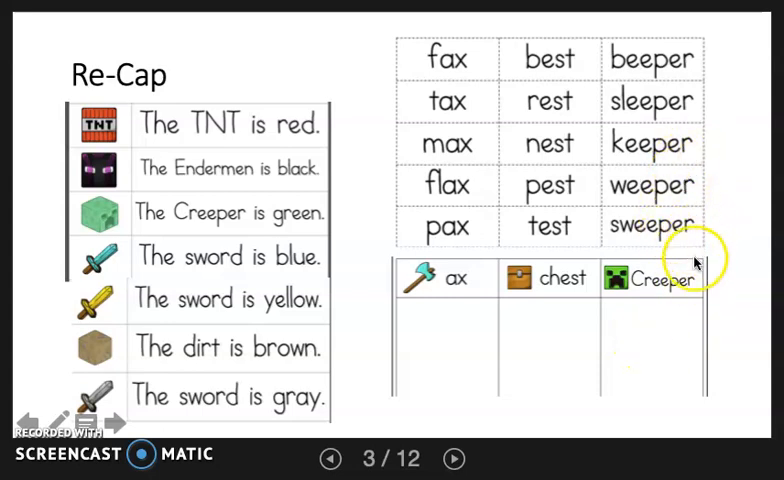
mouse_move(464, 336)
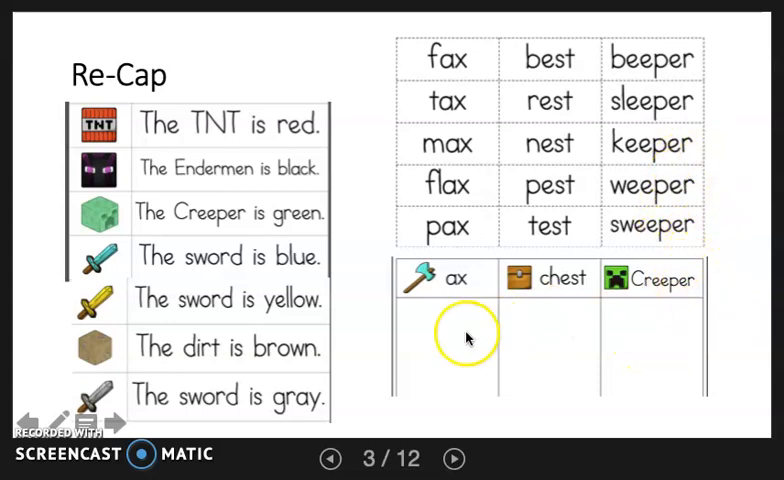
mouse_move(432, 408)
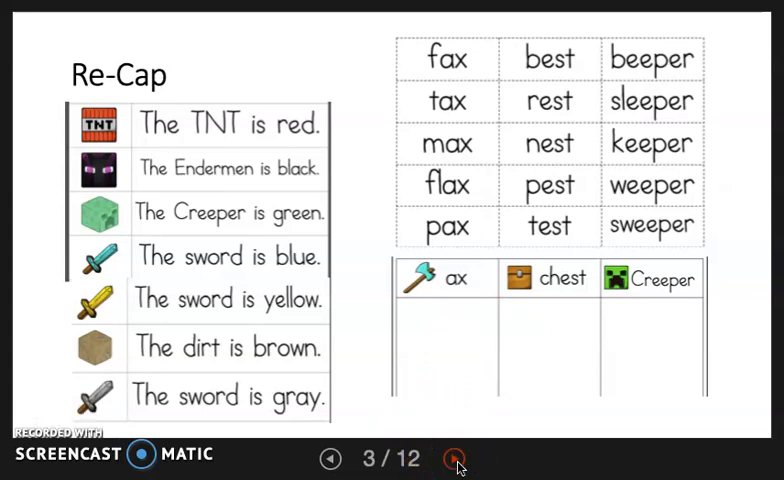
left_click(456, 460)
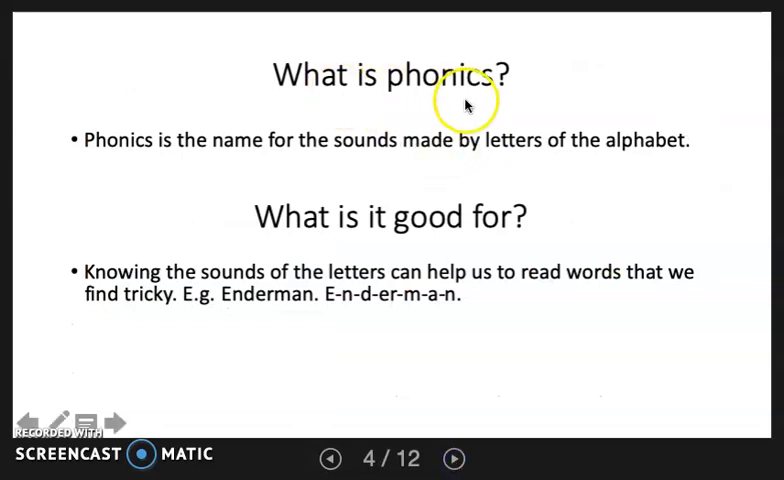
mouse_move(588, 98)
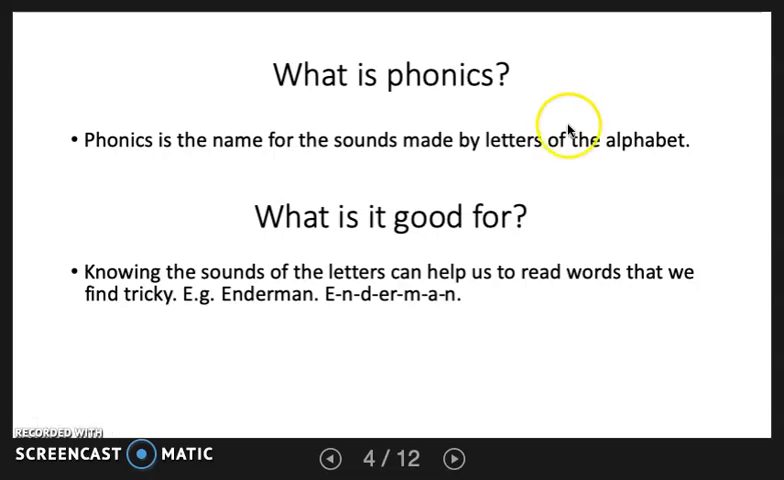
mouse_move(484, 120)
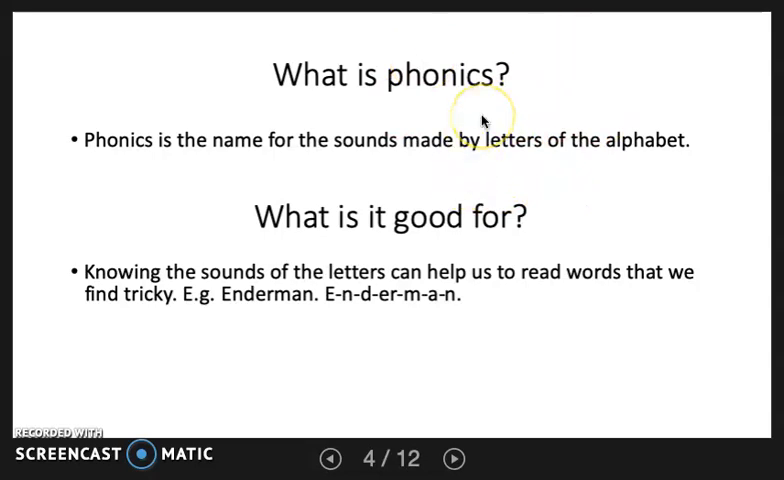
mouse_move(484, 116)
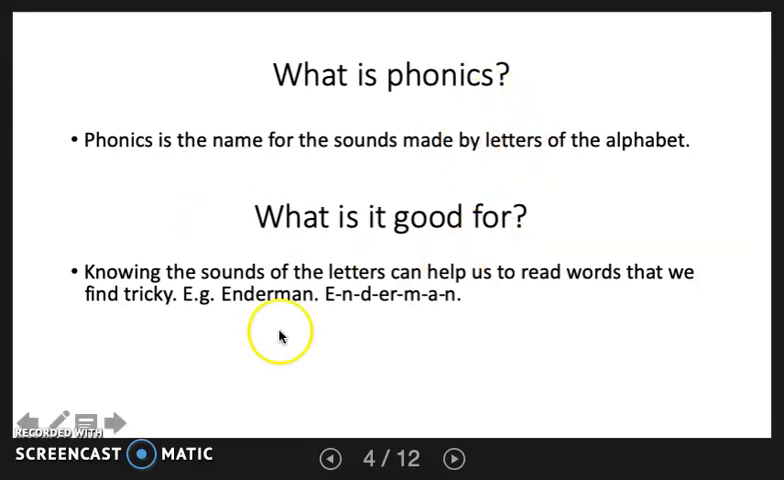
mouse_move(318, 308)
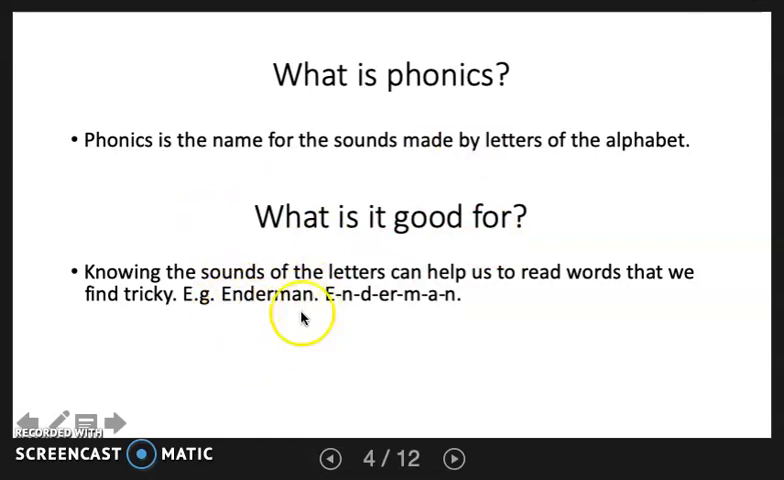
mouse_move(348, 310)
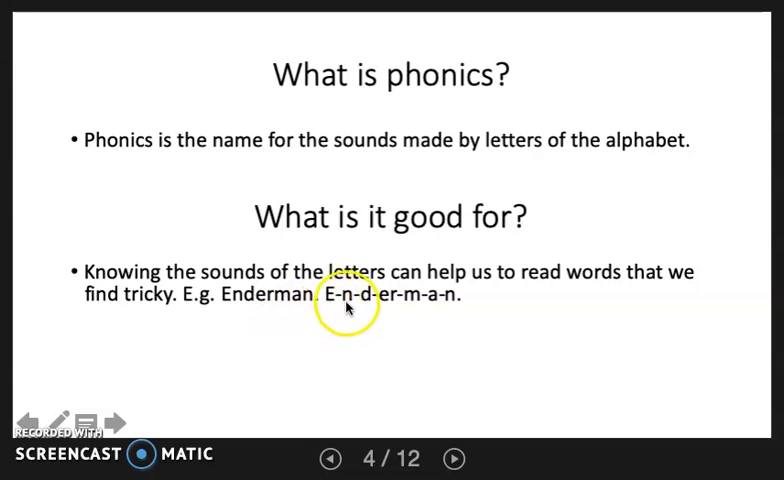
mouse_move(388, 308)
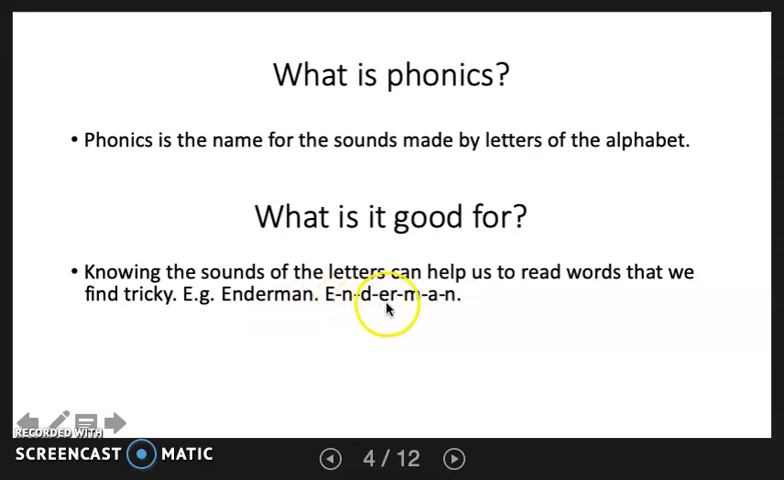
mouse_move(430, 308)
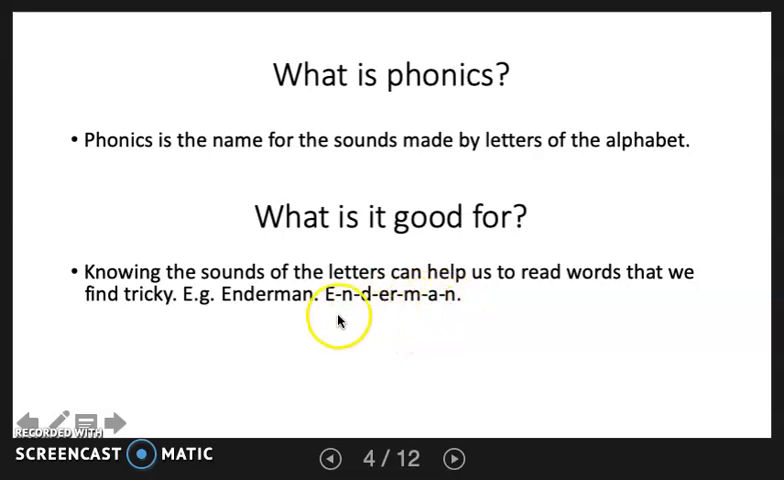
mouse_move(448, 312)
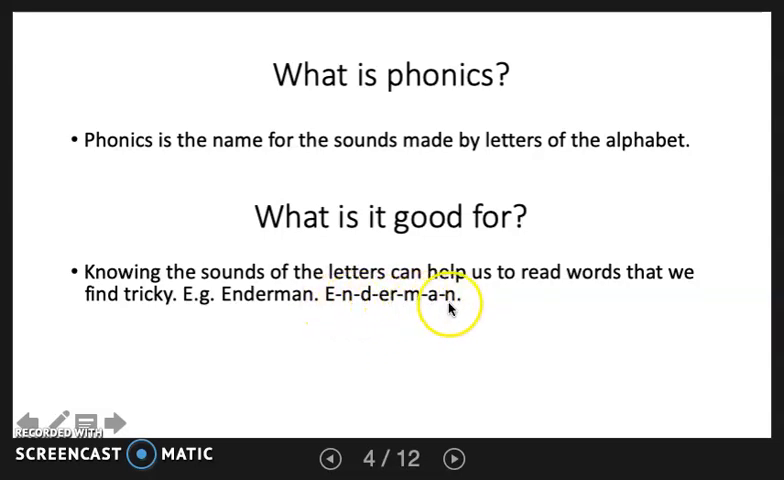
mouse_move(416, 338)
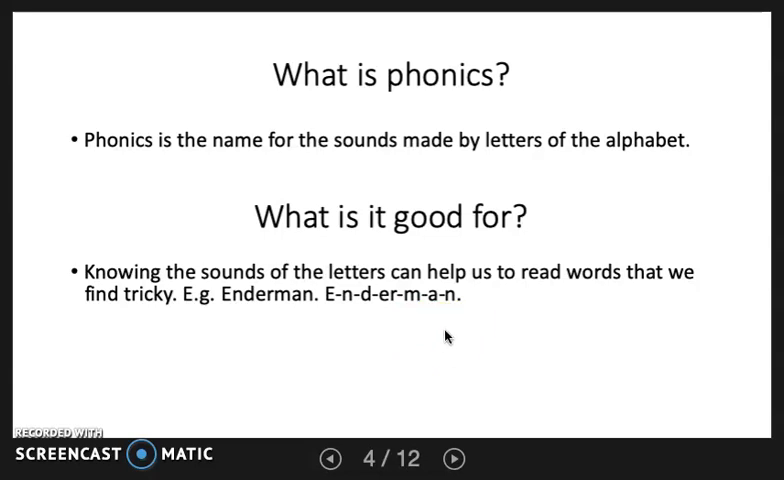
- Advance to slide 5, the Minecraft A a page with anvil, arrow, Alex, axe and apple
left_click(446, 348)
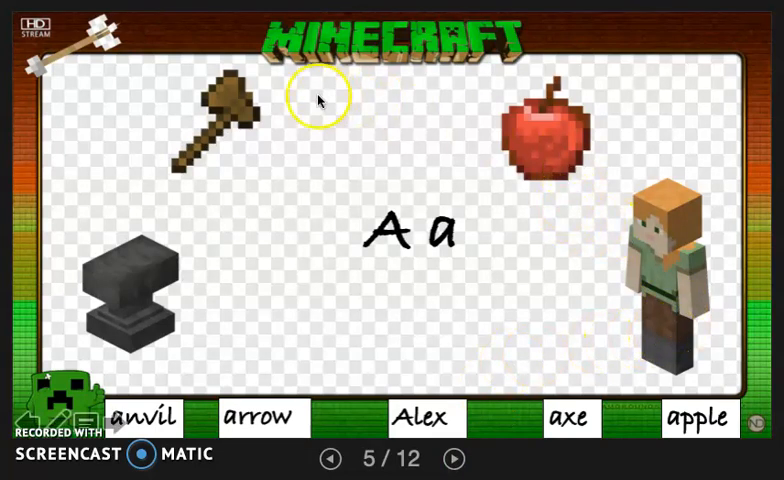
mouse_move(488, 300)
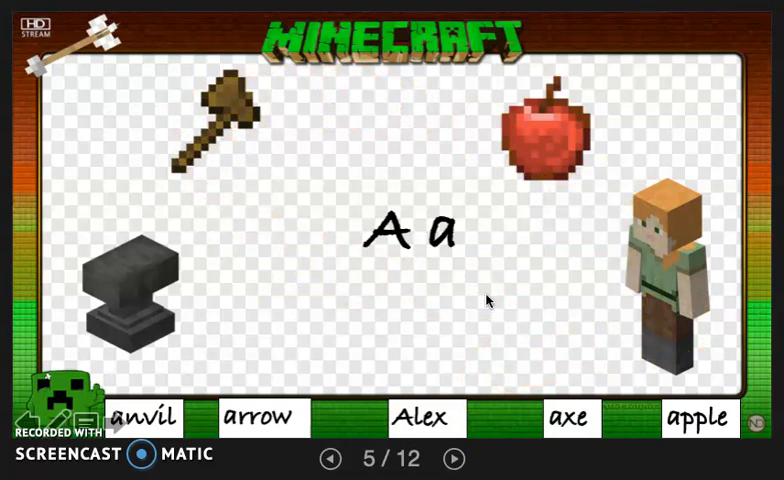
mouse_move(488, 300)
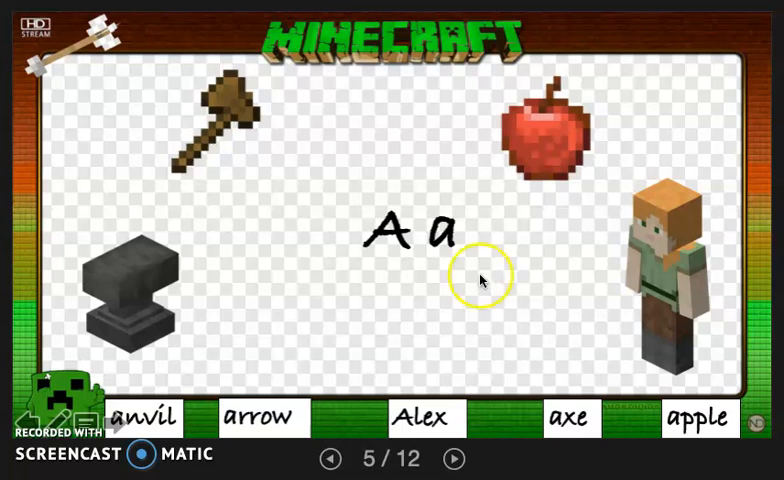
mouse_move(608, 314)
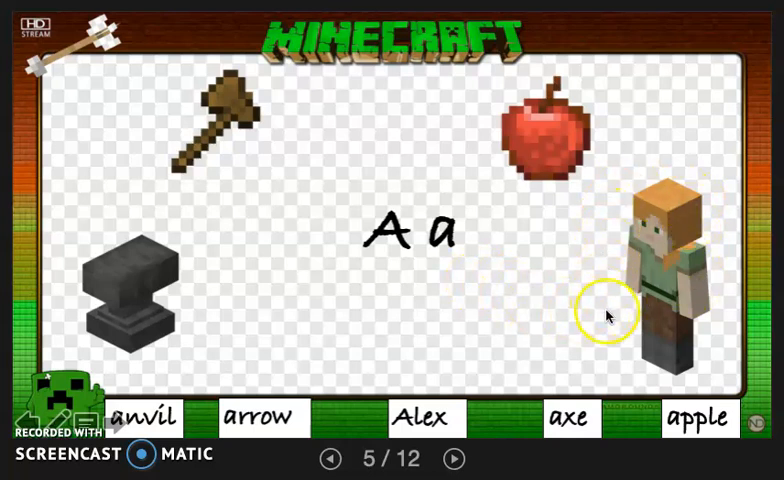
mouse_move(610, 178)
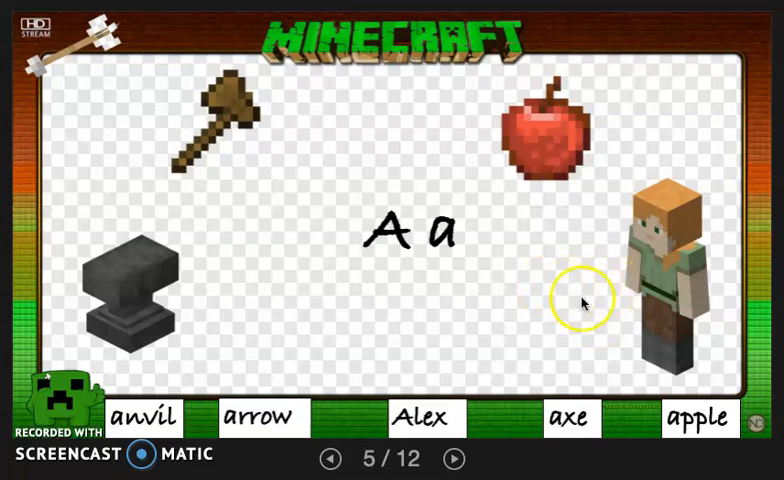
mouse_move(196, 356)
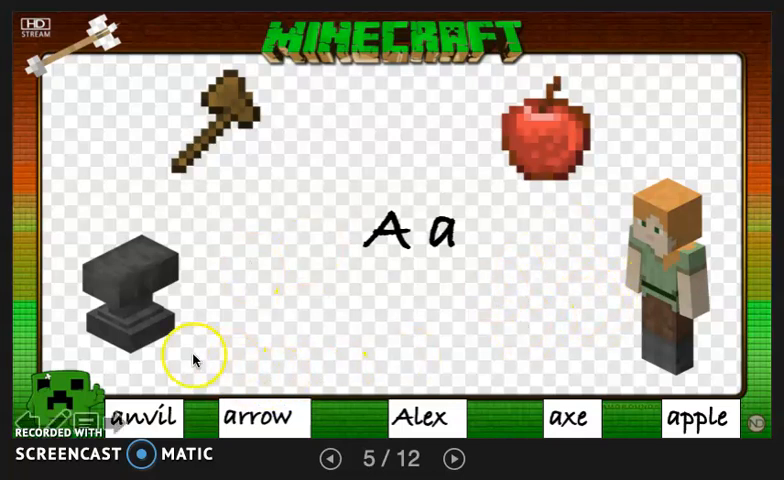
mouse_move(704, 424)
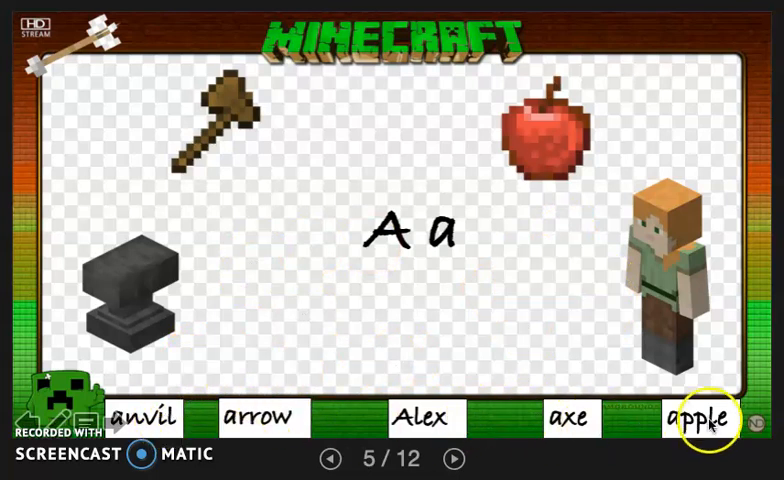
mouse_move(452, 340)
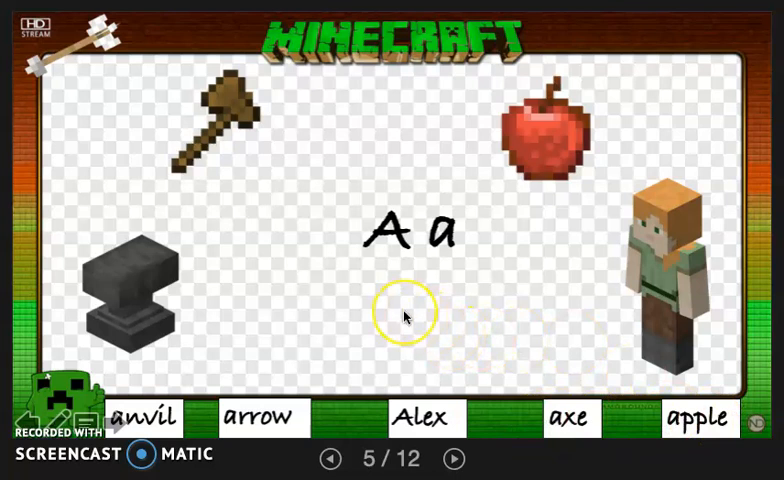
mouse_move(334, 300)
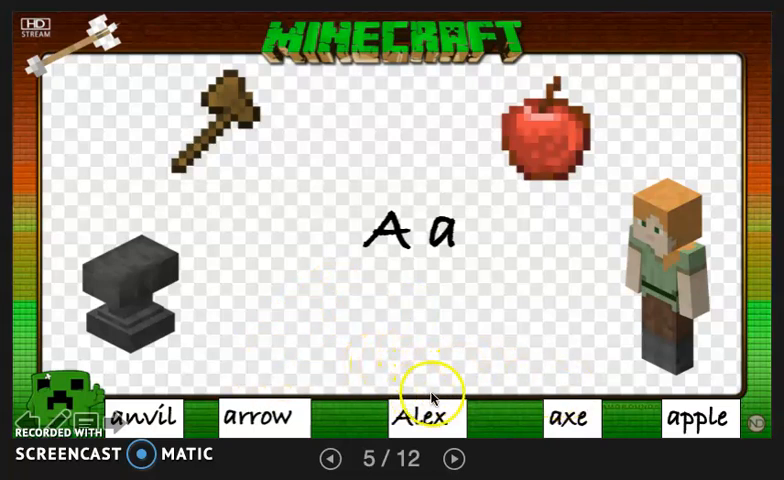
mouse_move(572, 292)
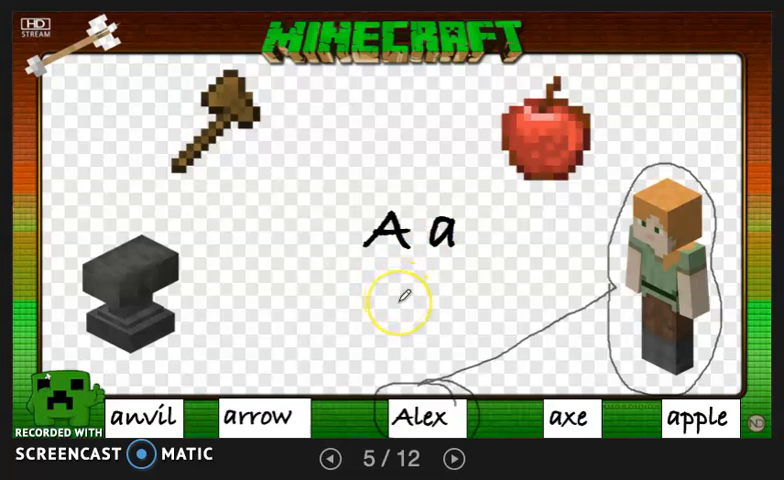
mouse_move(150, 418)
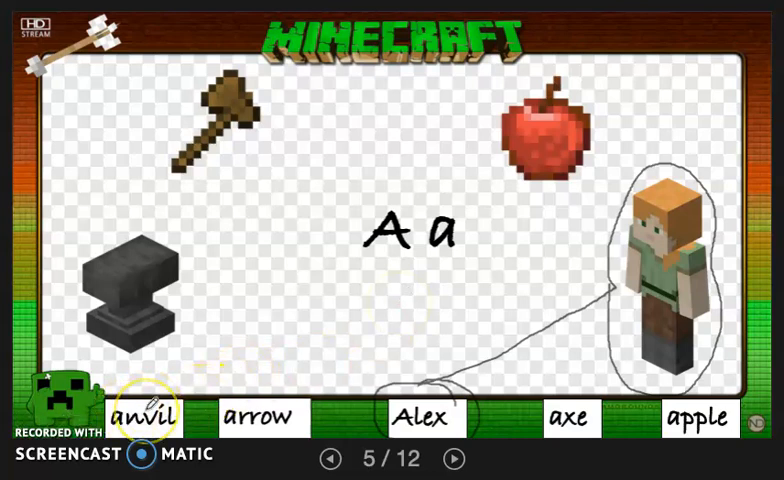
- Circle the Alex and apple pictures and join each to its matching word with the pen
left_click(258, 416)
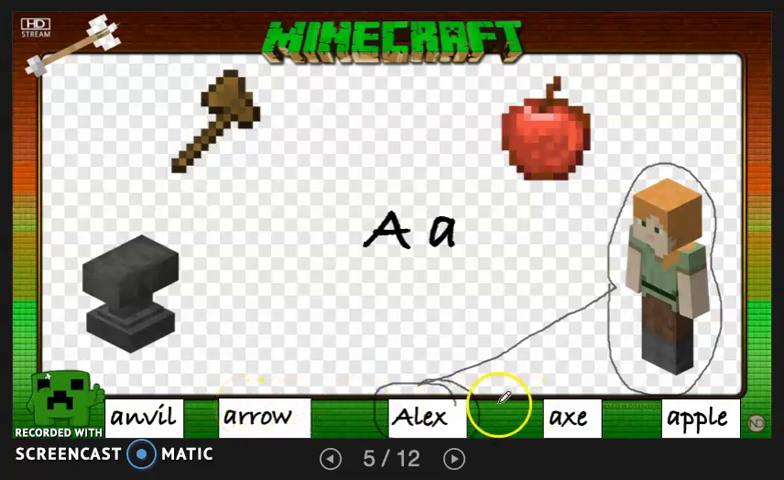
mouse_move(684, 418)
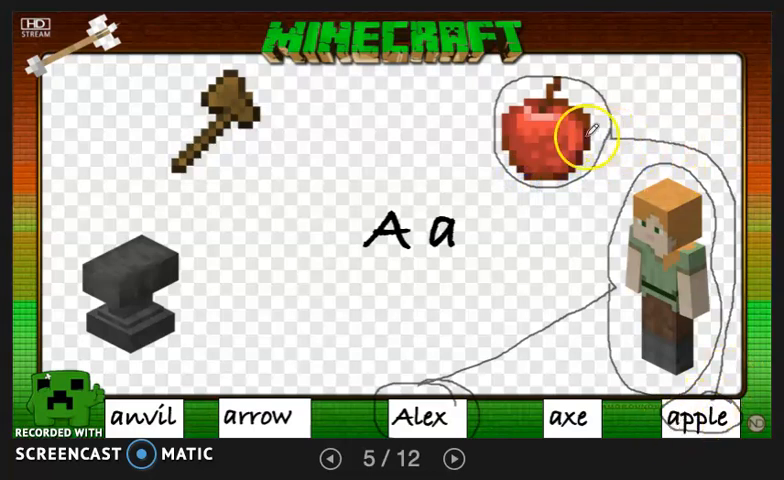
mouse_move(270, 256)
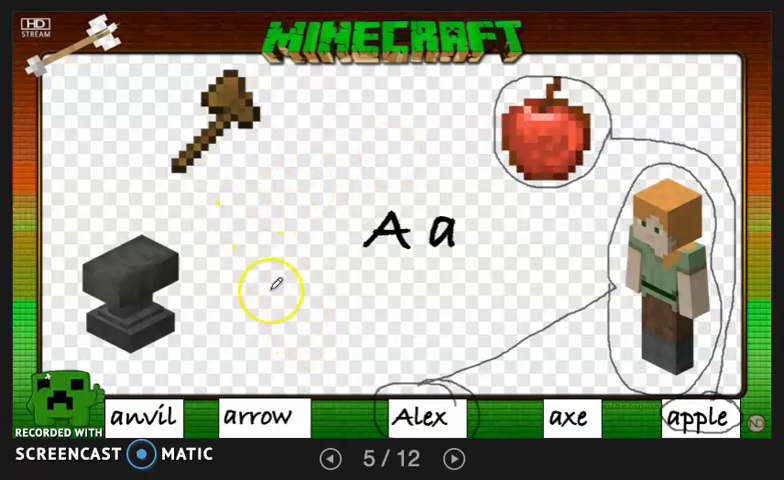
mouse_move(120, 30)
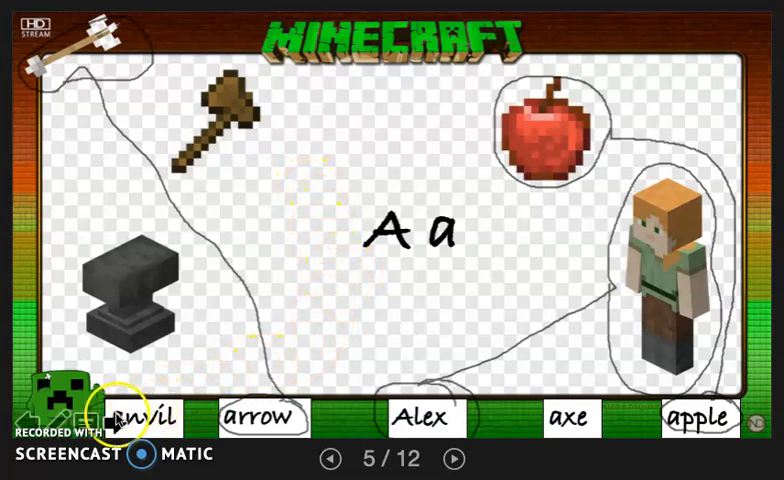
mouse_move(124, 420)
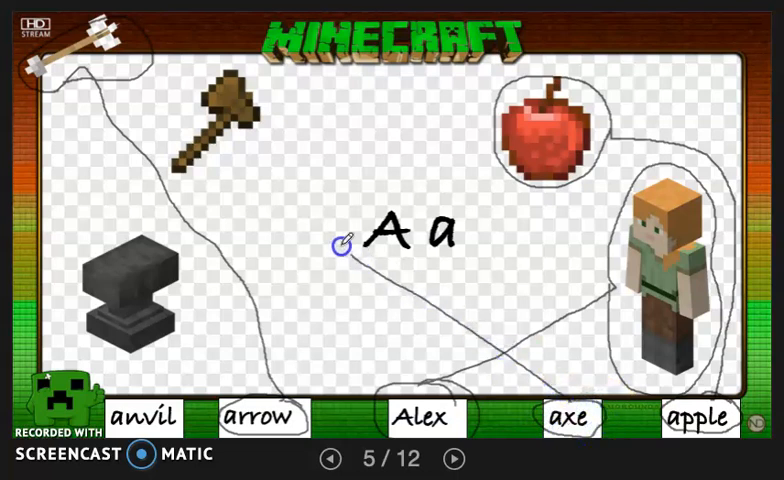
mouse_move(172, 106)
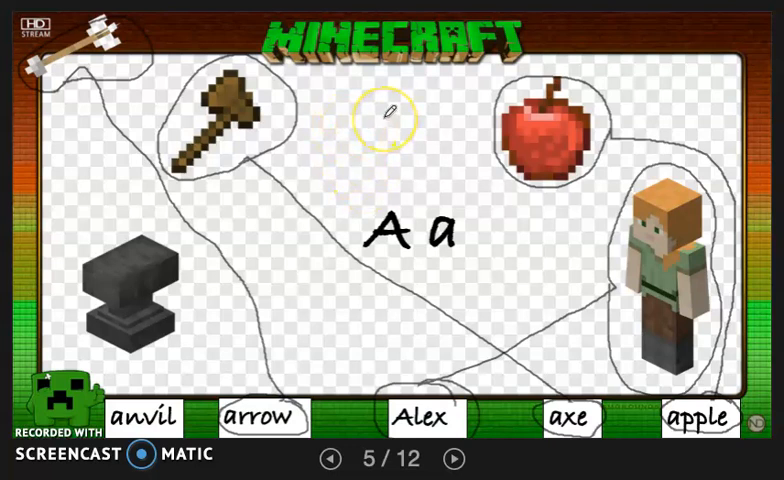
mouse_move(216, 240)
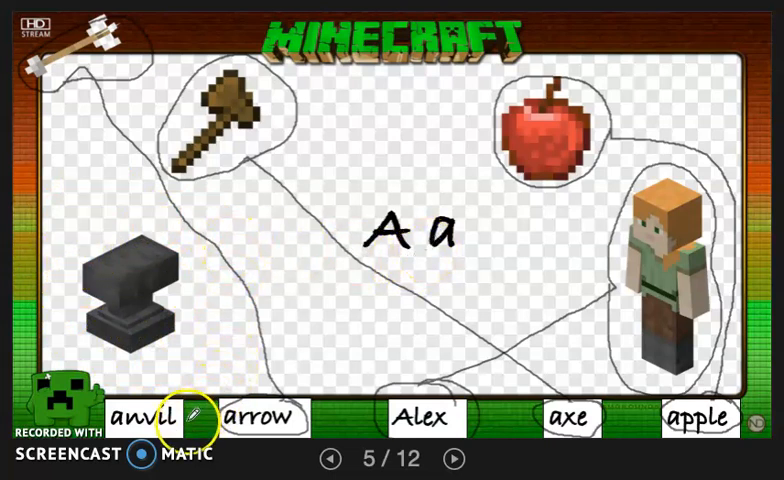
mouse_move(400, 264)
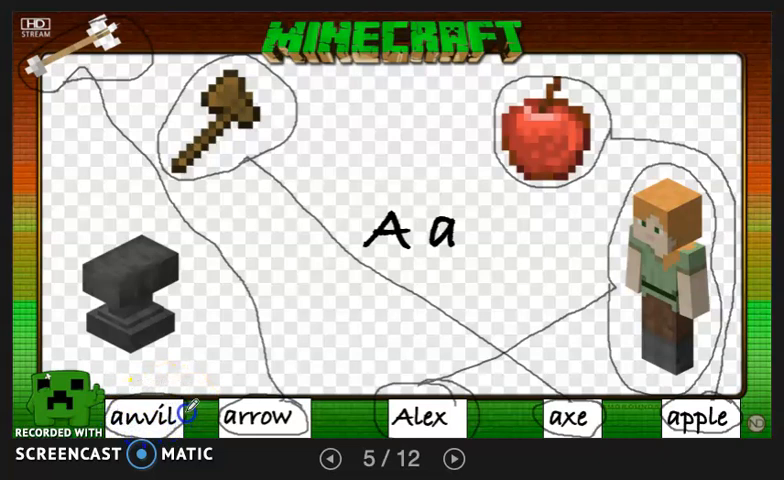
mouse_move(84, 344)
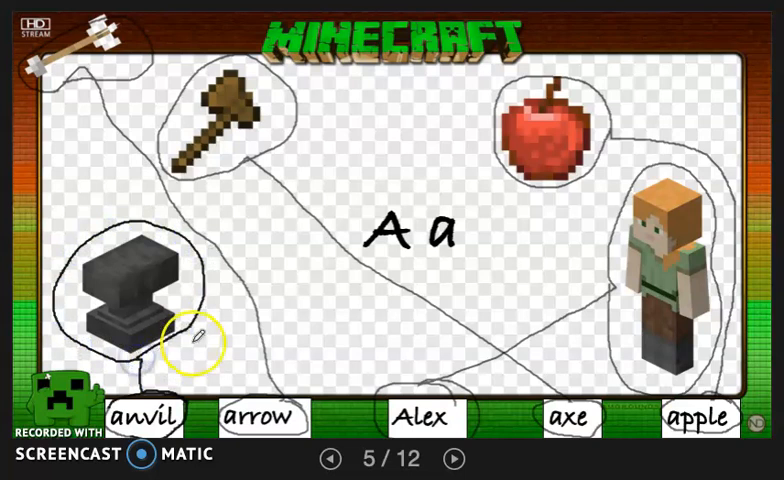
mouse_move(316, 300)
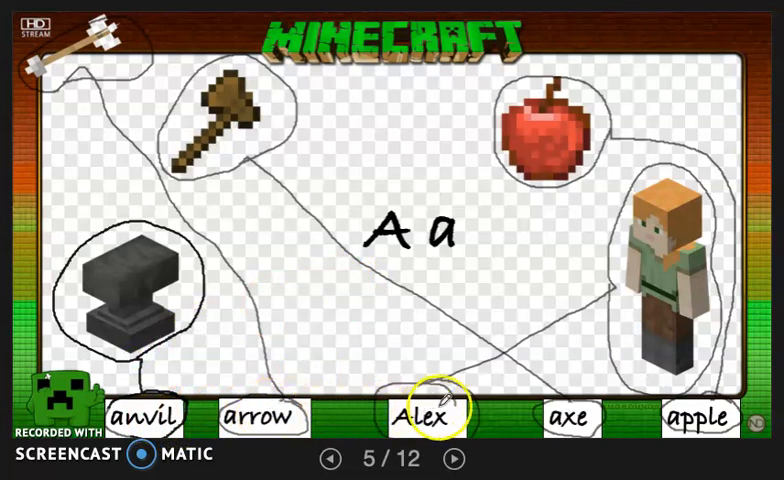
mouse_move(704, 416)
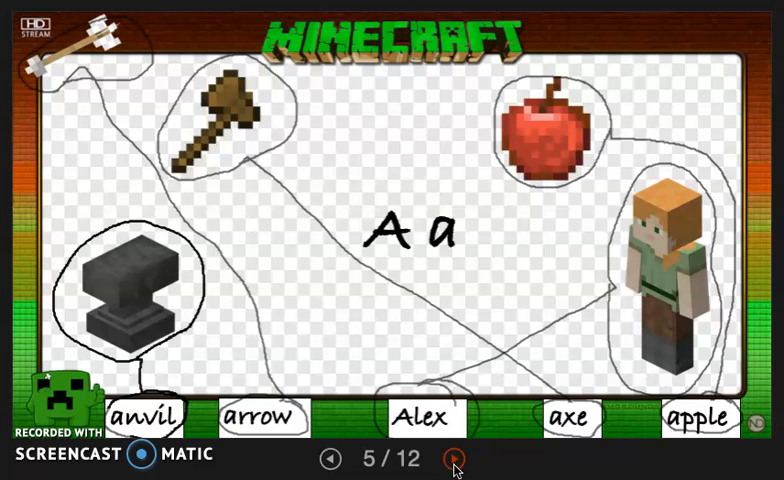
- Advance to slide 6 and handwrite 'Alex used an axe.' above the word bank
left_click(454, 460)
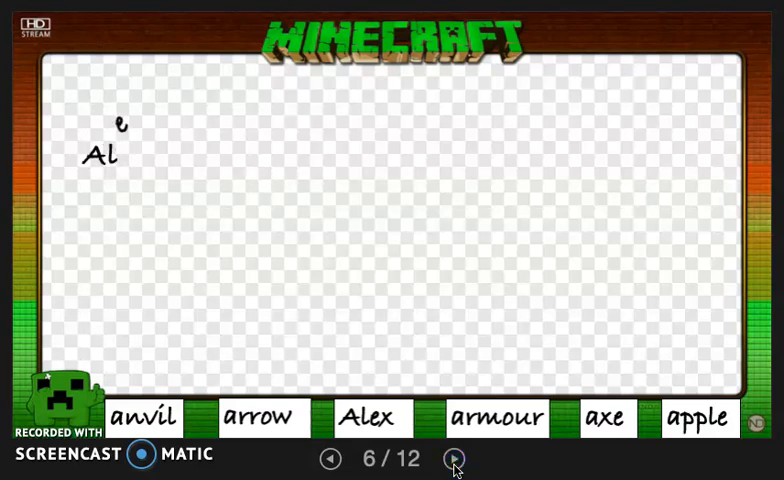
type("ex used an axe.")
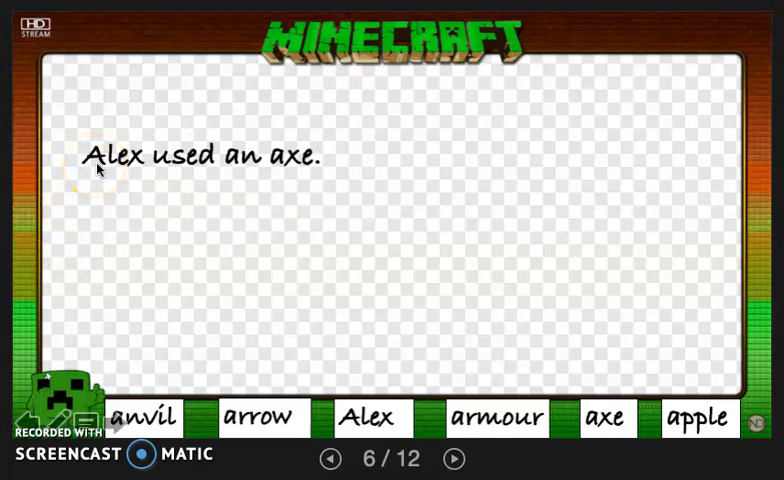
left_click(136, 168)
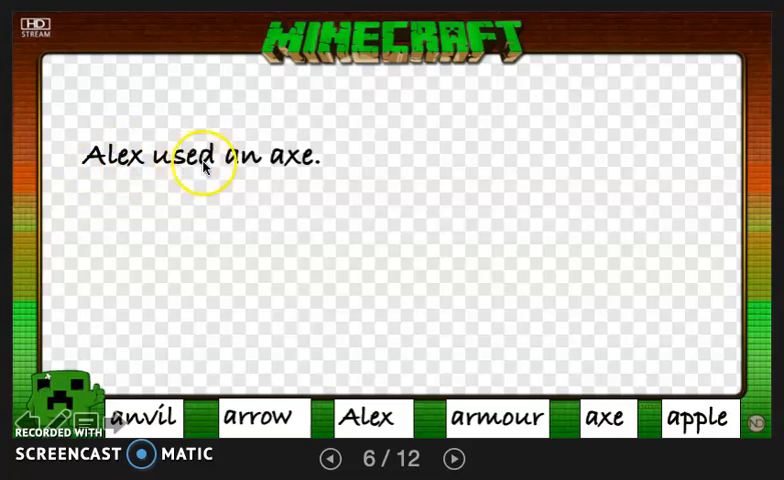
mouse_move(240, 170)
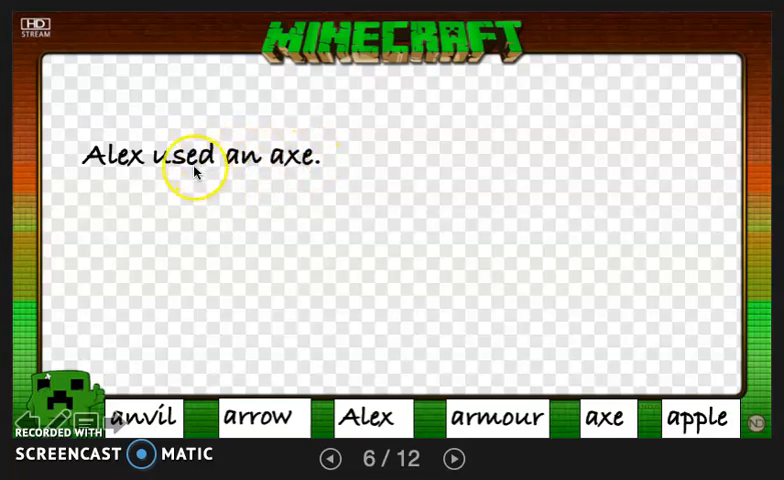
mouse_move(300, 160)
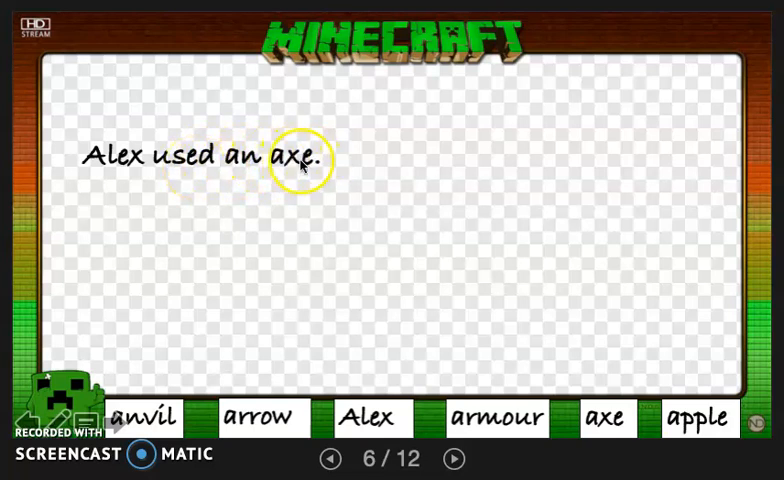
mouse_move(364, 222)
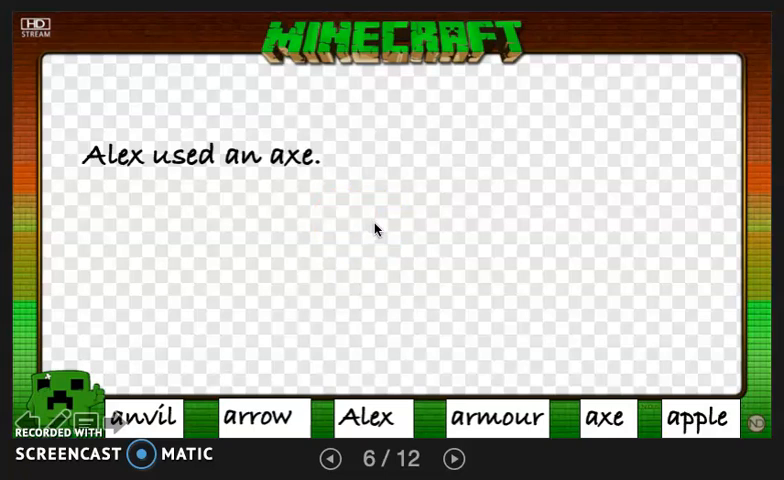
- Handwrite 'Alex picked up an apple.' on the line beneath the first sentence
left_click(446, 224)
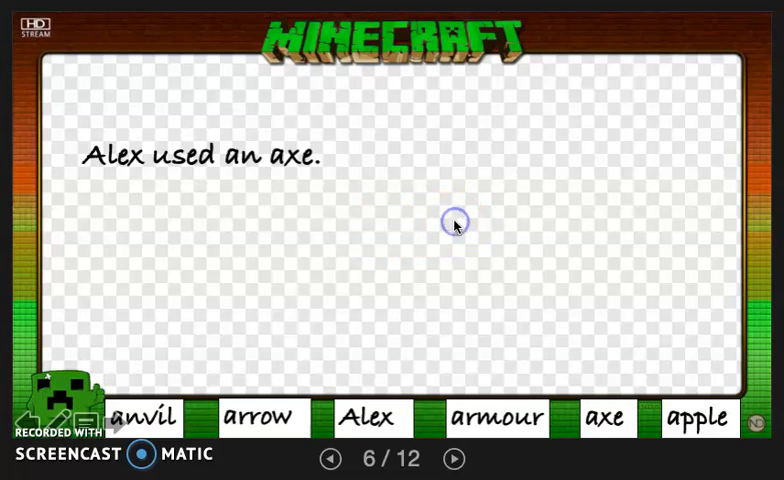
type("Alex")
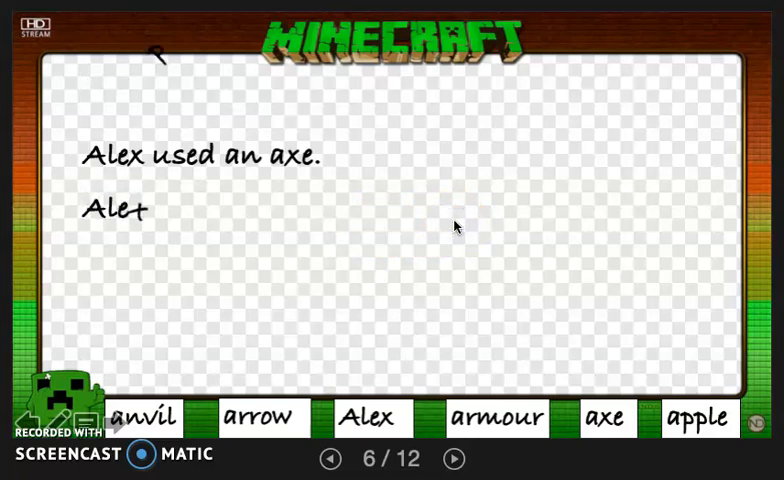
type("Alex picked up an ap")
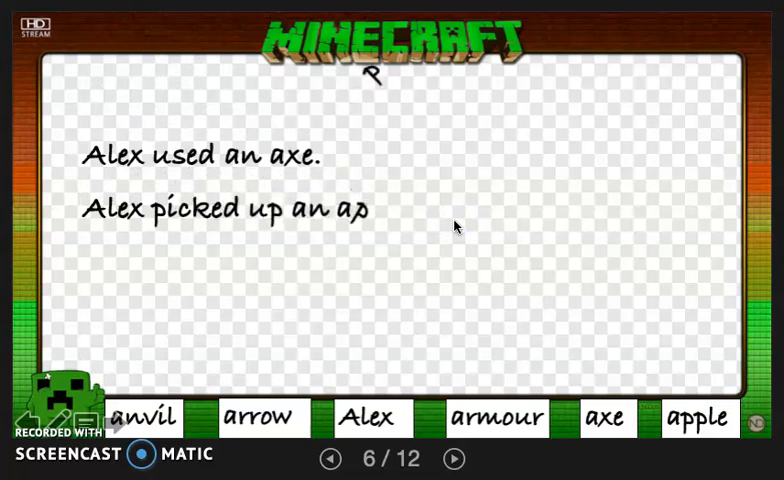
left_click(698, 416)
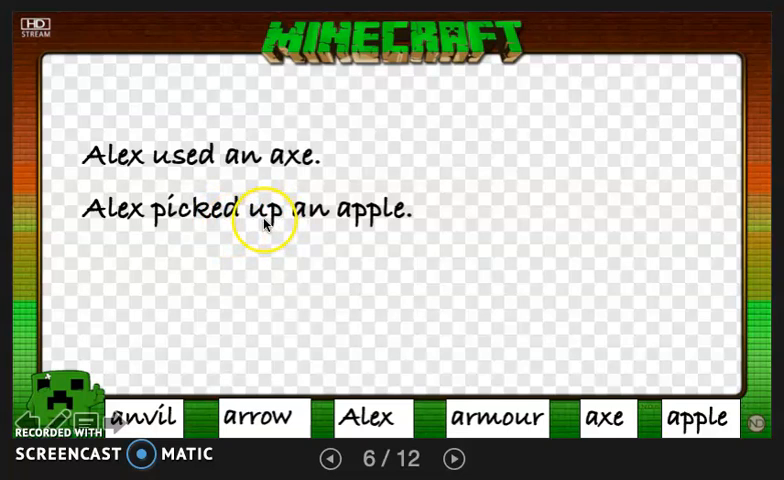
mouse_move(348, 222)
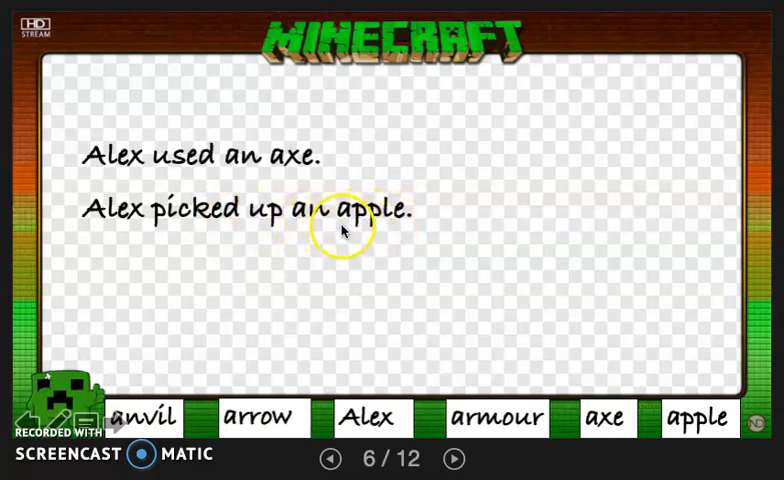
mouse_move(120, 222)
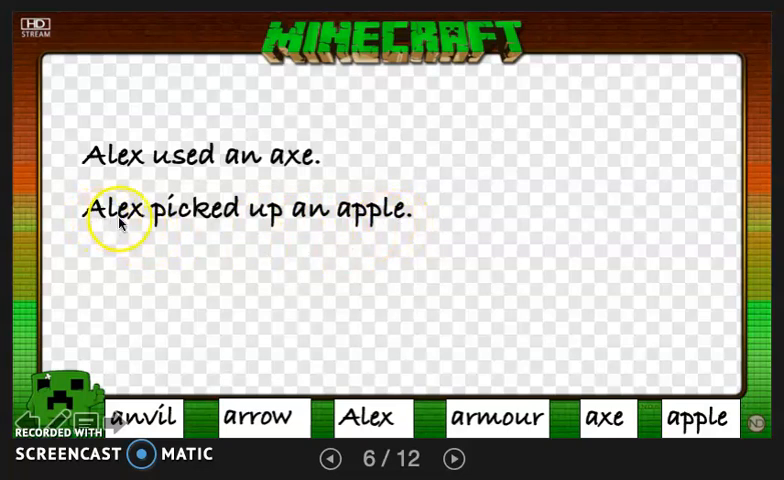
mouse_move(226, 220)
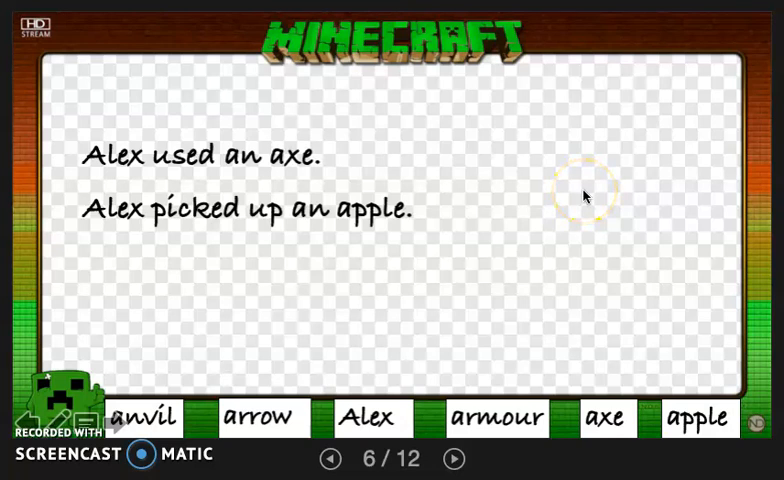
mouse_move(546, 208)
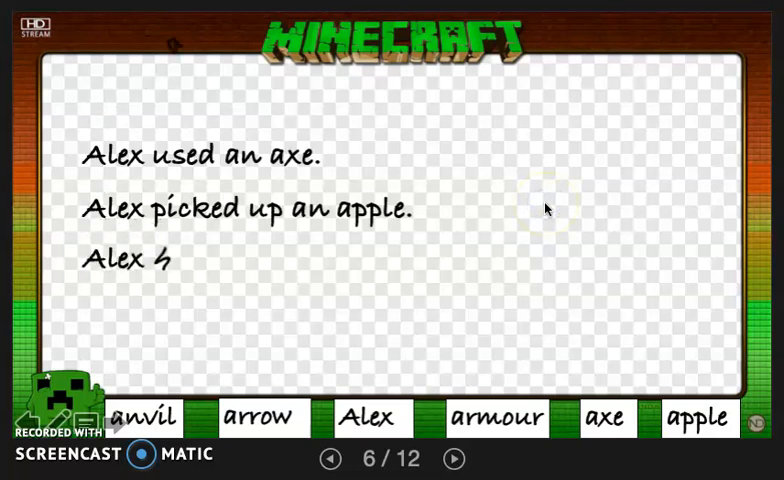
- Handwrite 'Alex had an arrow.' beneath the second sentence
type("had an arrow.")
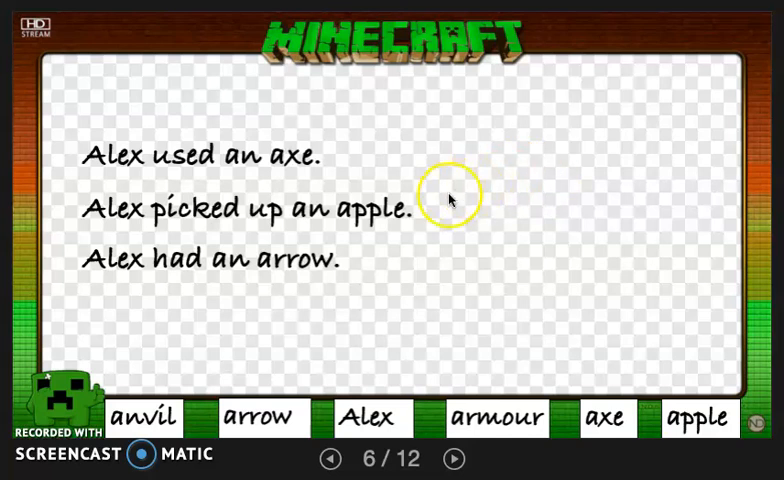
mouse_move(368, 288)
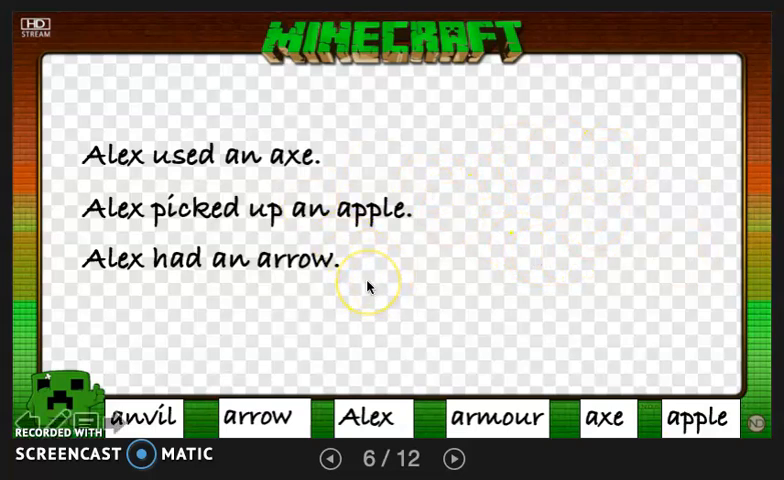
mouse_move(96, 280)
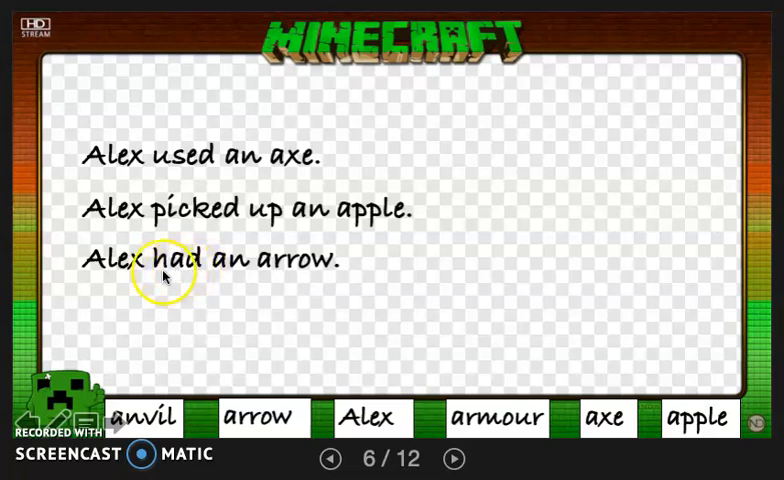
mouse_move(232, 272)
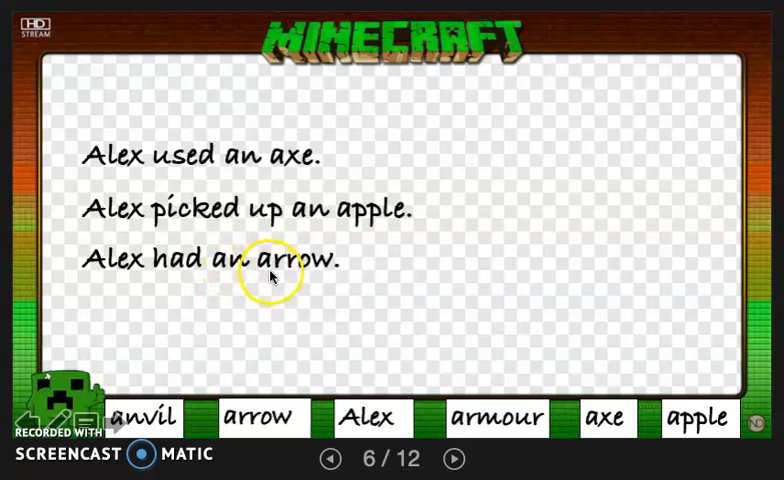
mouse_move(310, 270)
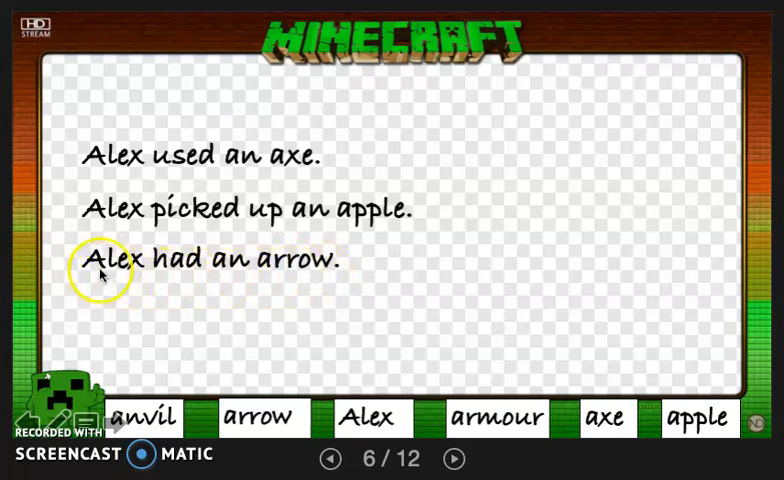
mouse_move(190, 280)
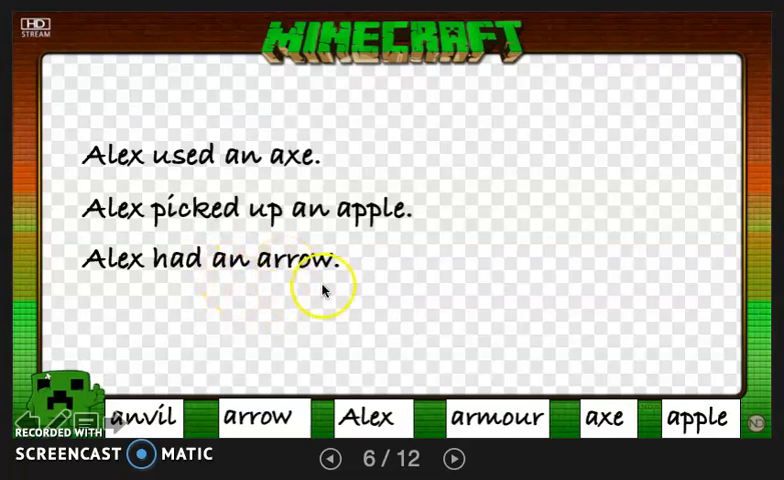
mouse_move(464, 250)
type("A")
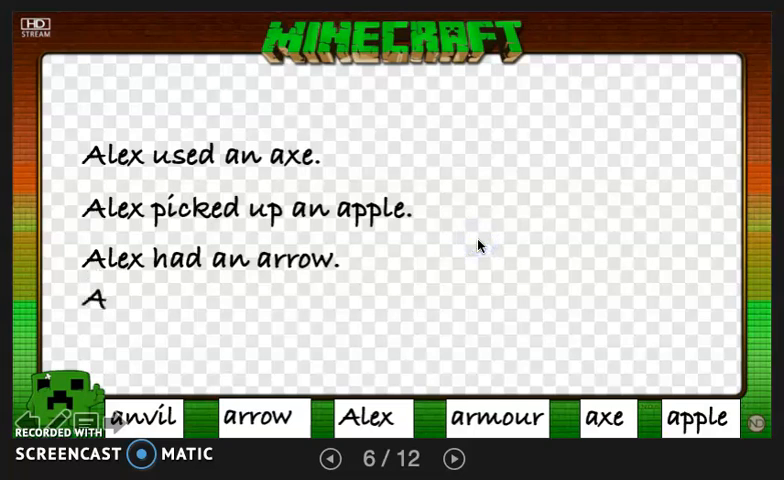
- Handwrite the fourth sentence 'Alex found an anvil.' beneath the other three
type("lex f")
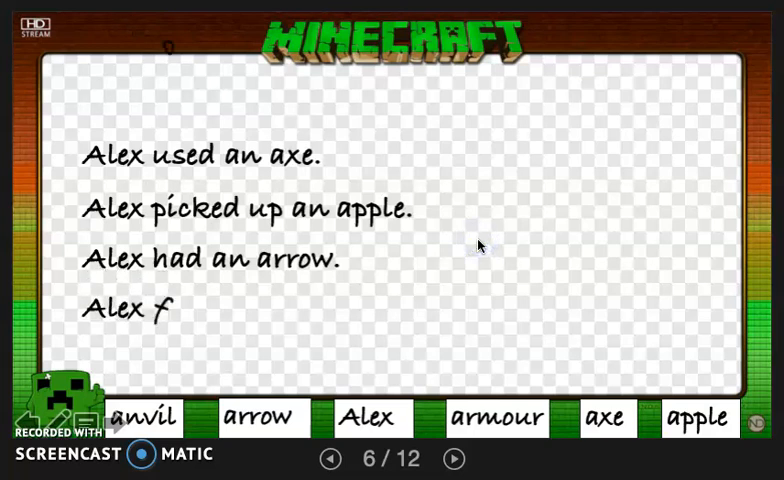
type("ound")
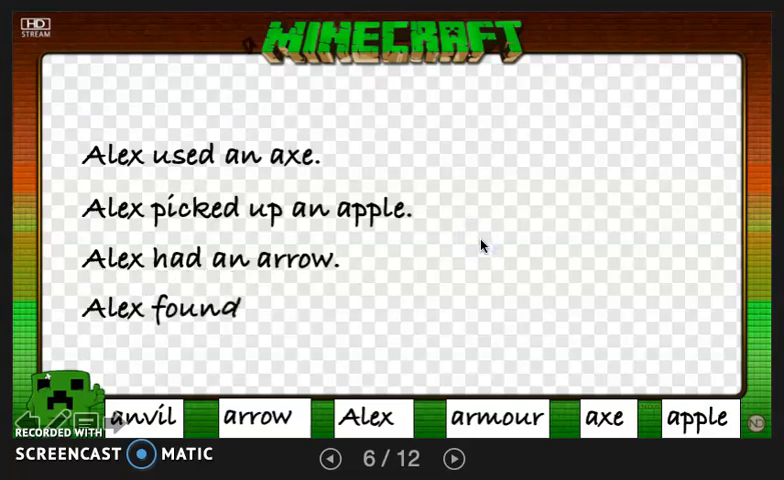
type("an ar")
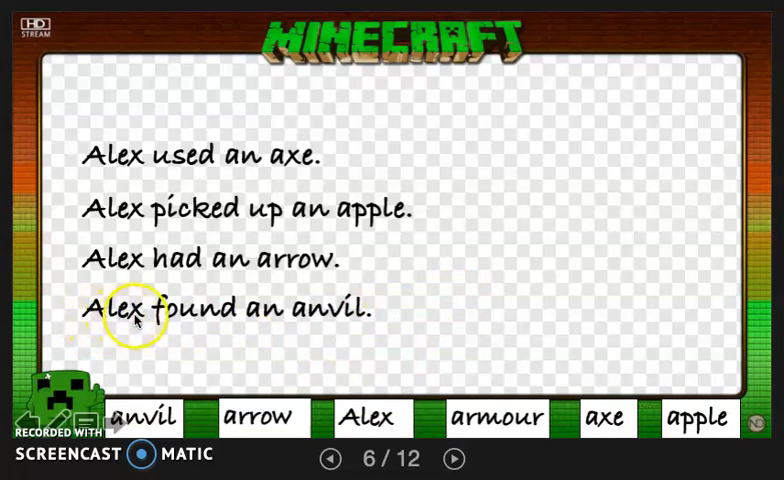
mouse_move(196, 322)
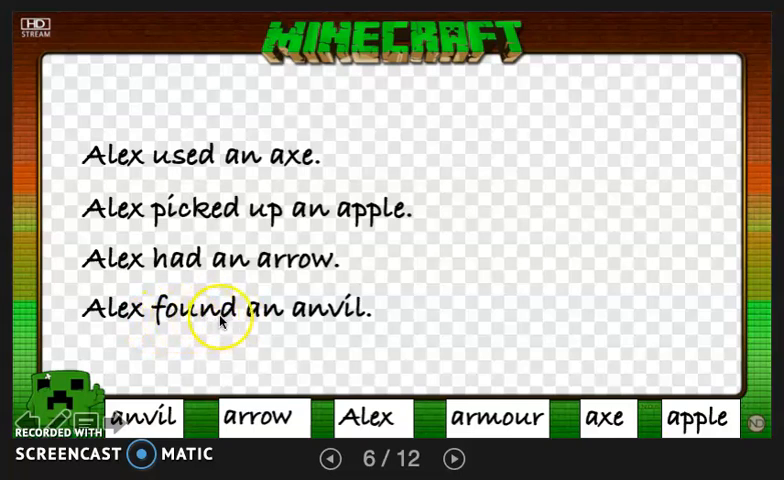
mouse_move(270, 322)
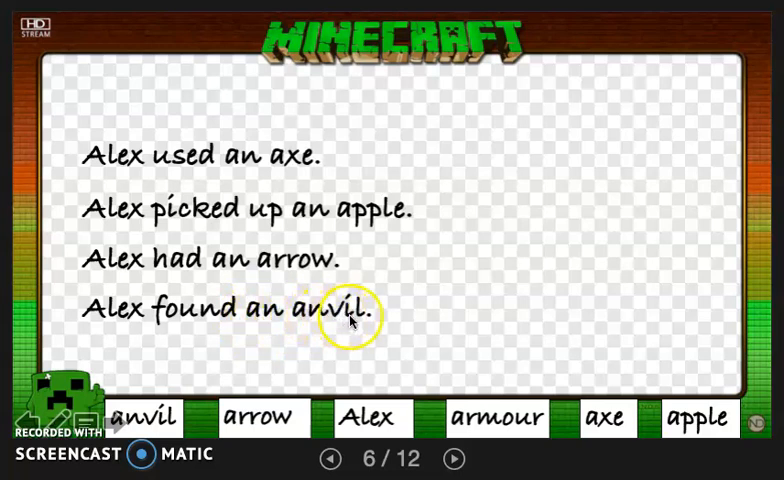
mouse_move(304, 324)
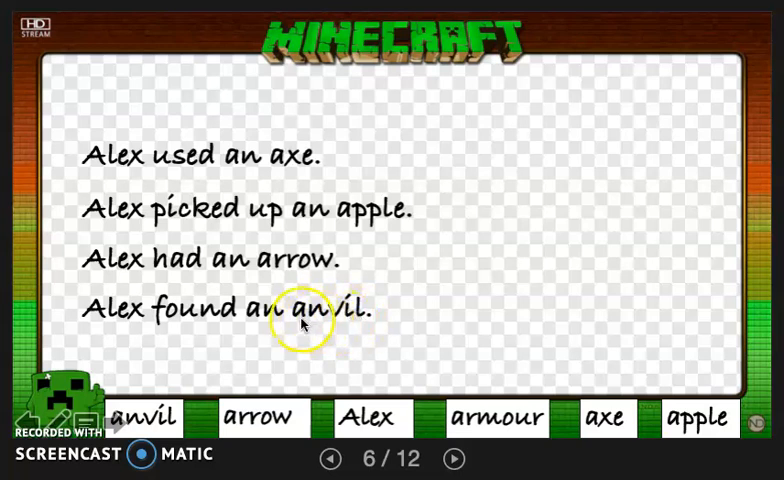
mouse_move(352, 324)
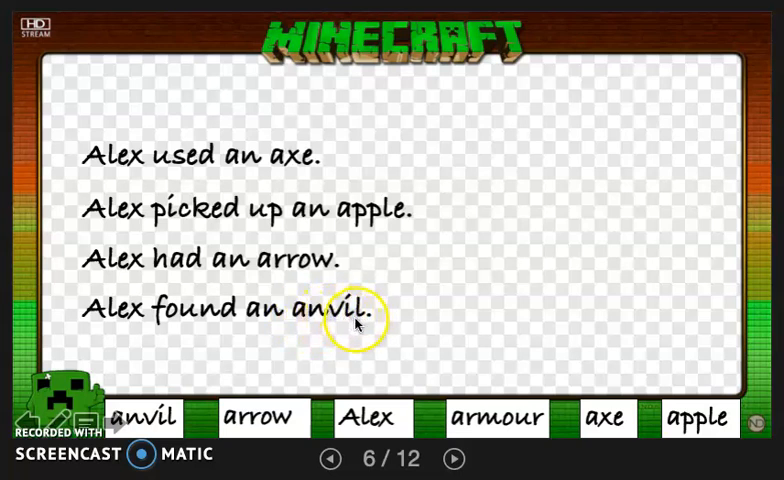
mouse_move(184, 324)
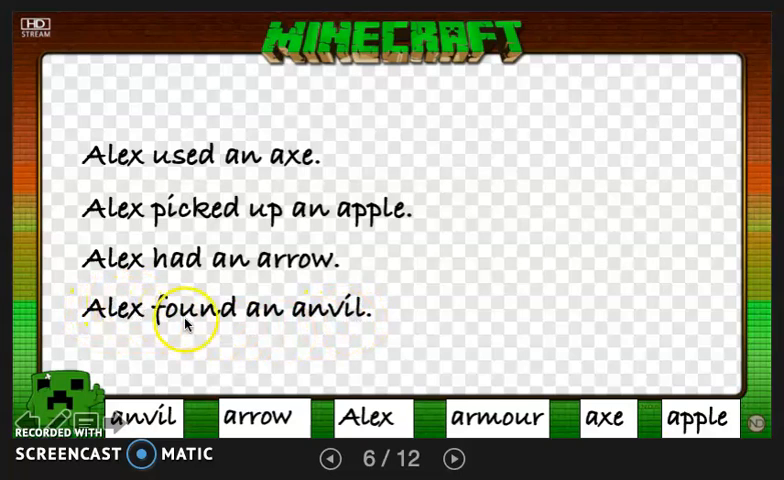
mouse_move(276, 326)
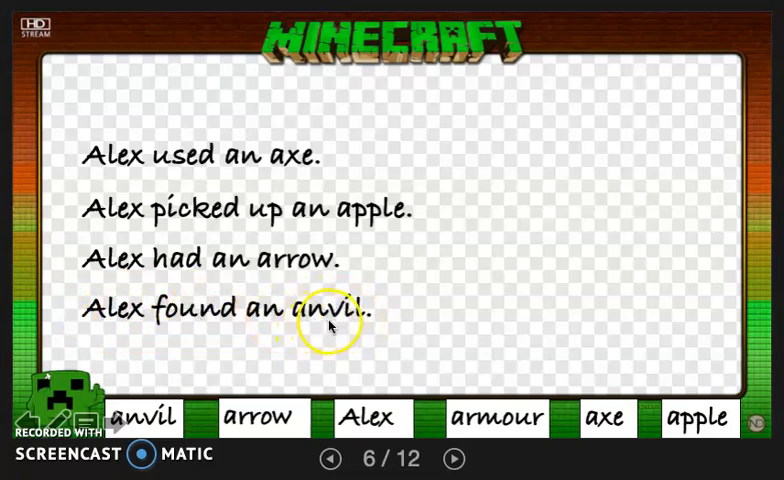
mouse_move(416, 312)
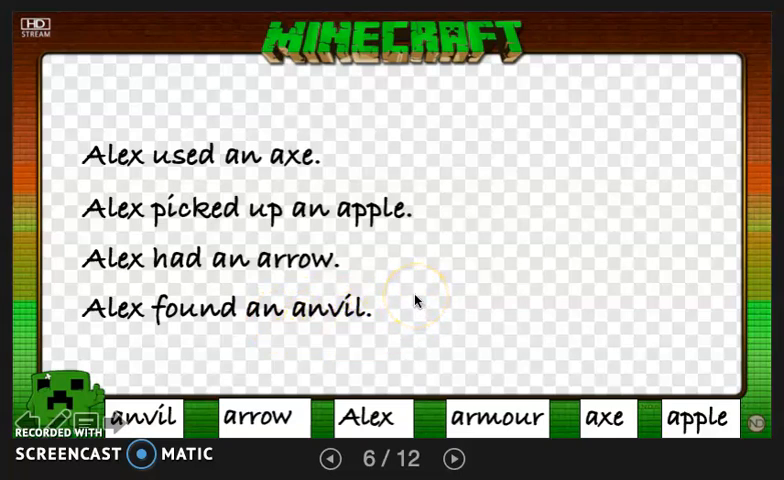
mouse_move(418, 292)
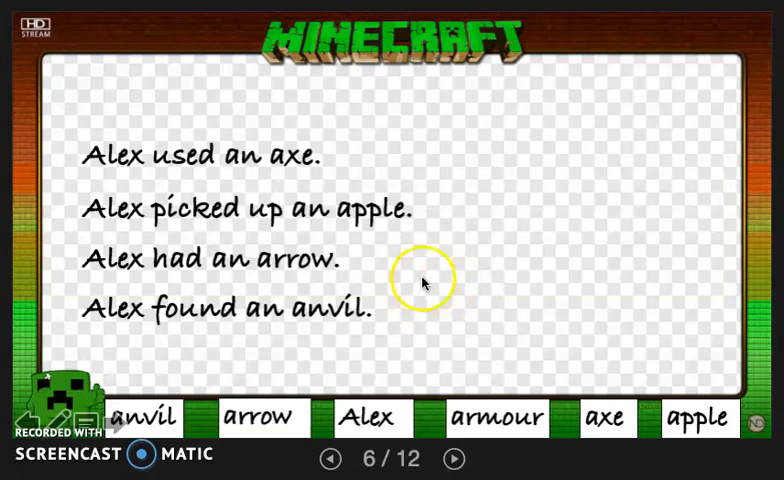
mouse_move(456, 290)
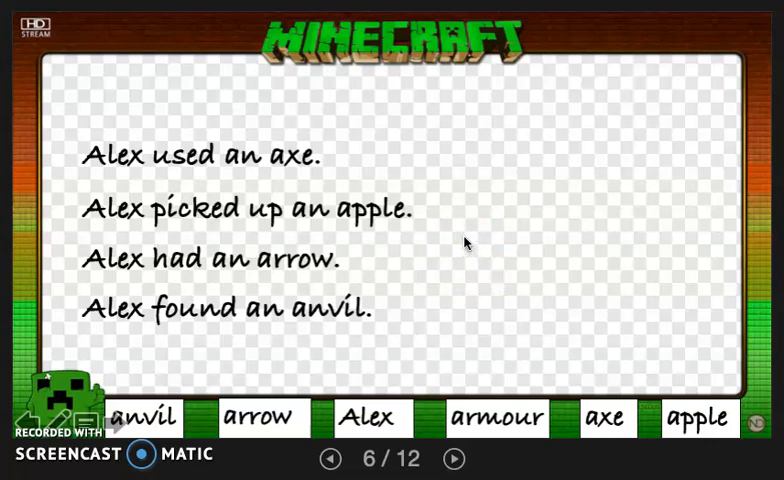
left_click(480, 278)
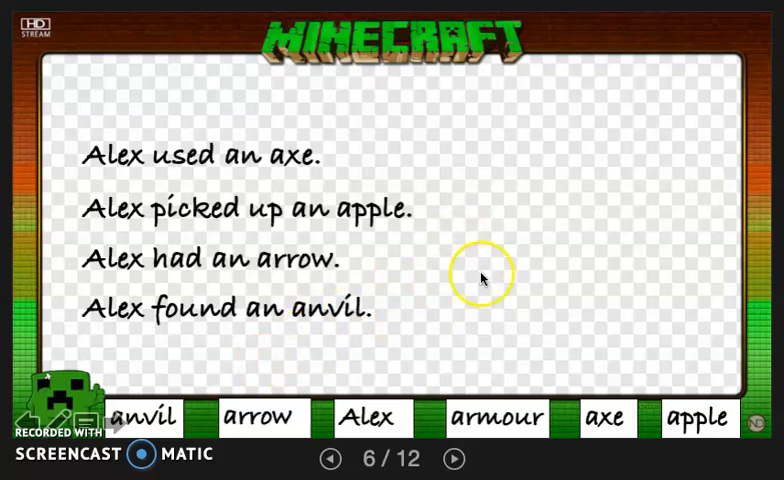